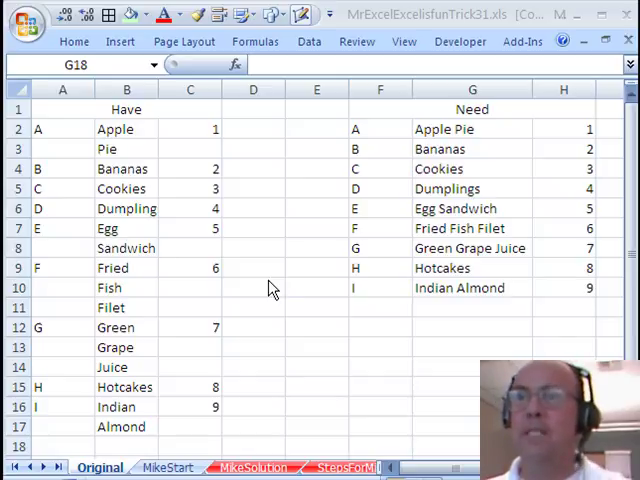
{"action": "mouse_move", "coordinate": [192, 150]}
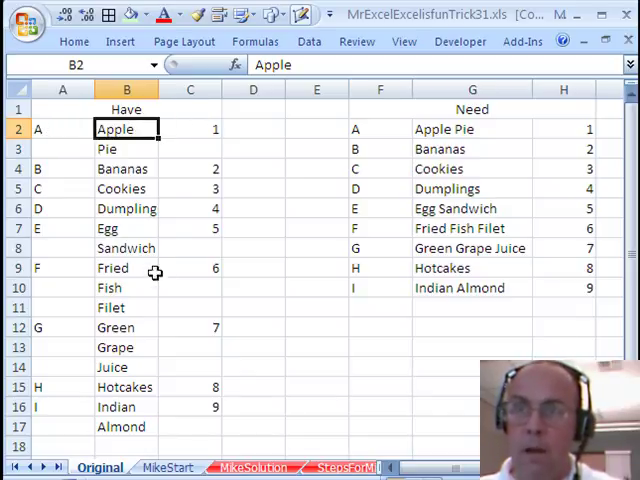
Switch to the MikeStart sheet and point out the empty WordsTogether and Keep columns
{"action": "left_click", "coordinate": [126, 307]}
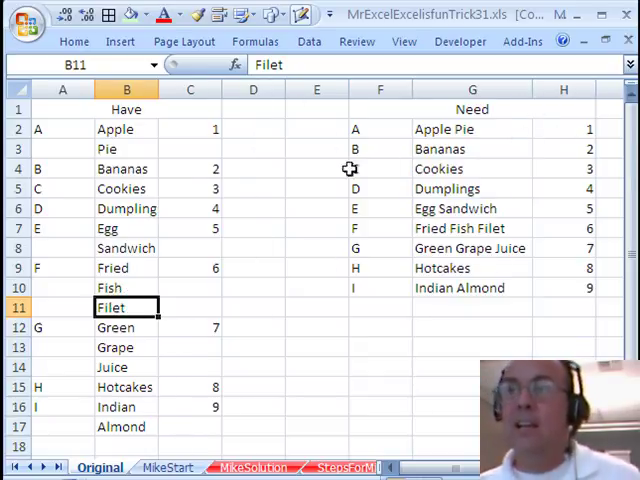
{"action": "mouse_move", "coordinate": [333, 167]}
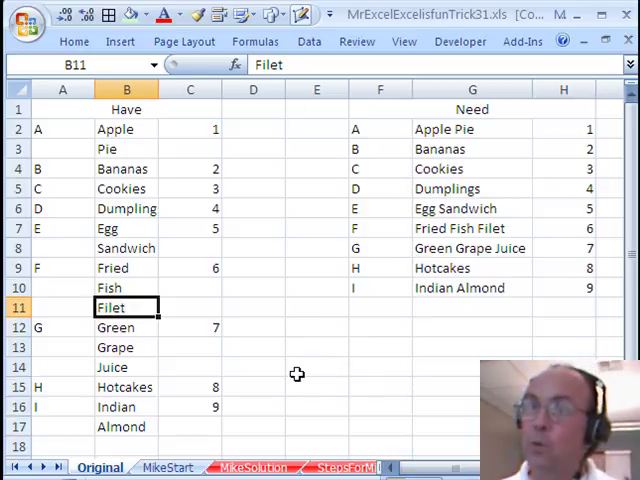
{"action": "left_click", "coordinate": [168, 467]}
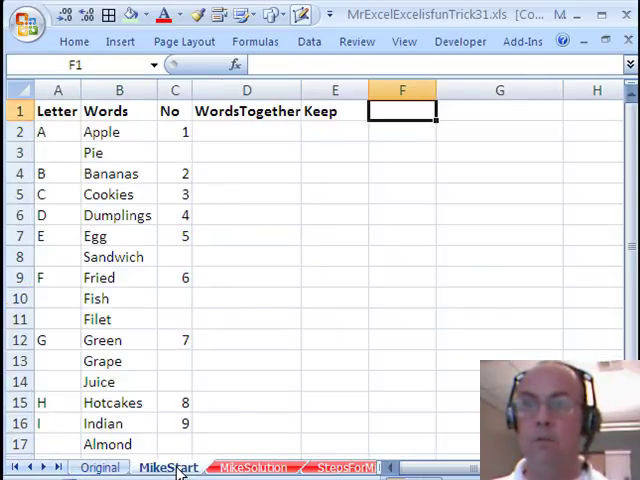
{"action": "left_click", "coordinate": [118, 111]}
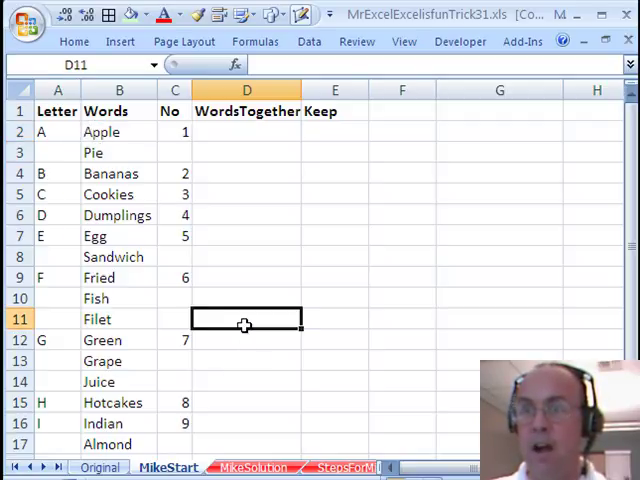
{"action": "left_click", "coordinate": [335, 131]}
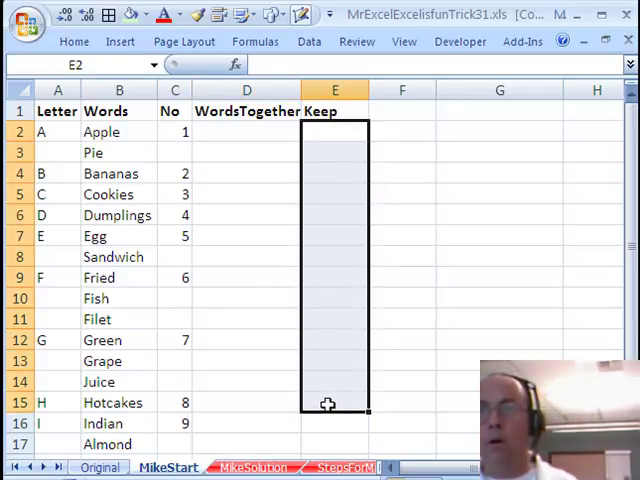
{"action": "mouse_move", "coordinate": [320, 336]}
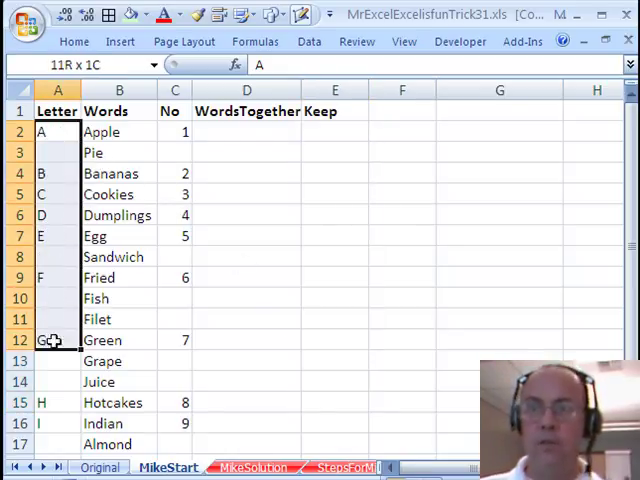
Select only the blank cells in A2:C17 with Go To Special > Blanks
{"action": "left_click", "coordinate": [57, 132]}
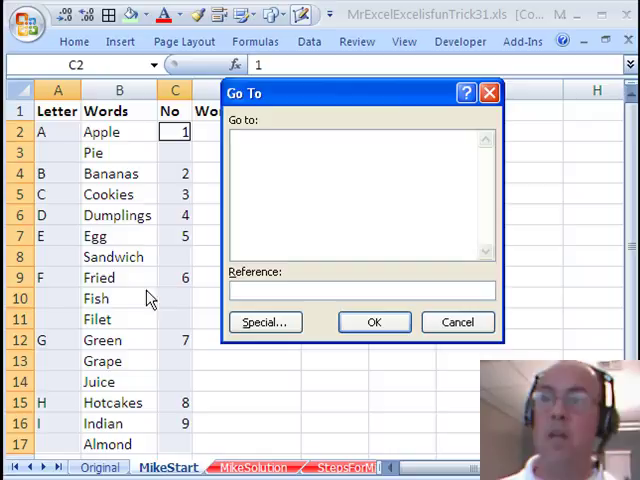
{"action": "left_click", "coordinate": [265, 321]}
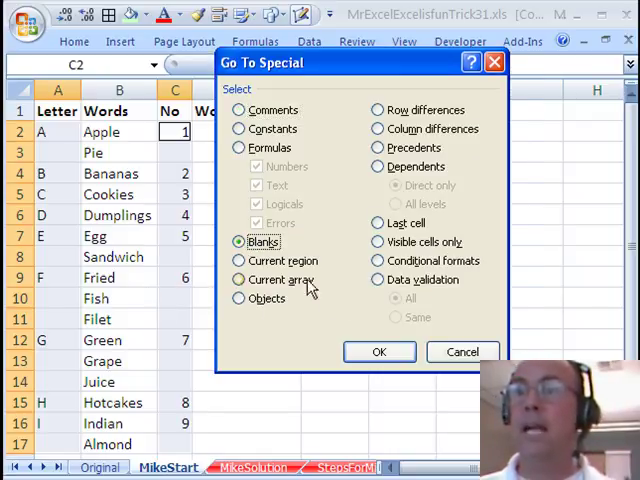
{"action": "left_click", "coordinate": [379, 351]}
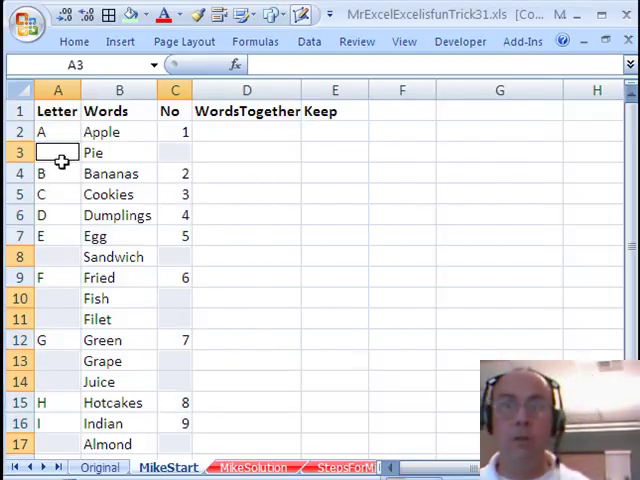
{"action": "mouse_move", "coordinate": [48, 138]}
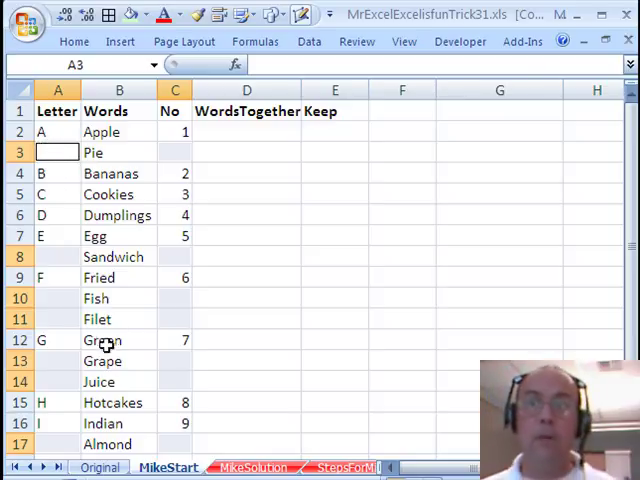
Fill all selected blank cells with an = formula pointing to the cell above, via Ctrl+Enter
{"action": "type", "text": "="}
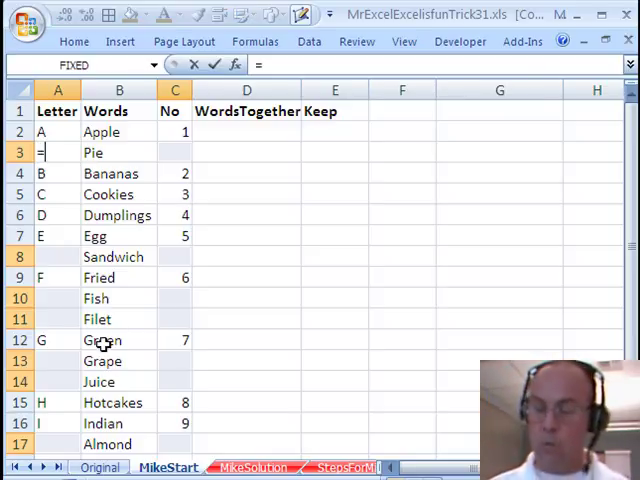
{"action": "left_click", "coordinate": [57, 131]}
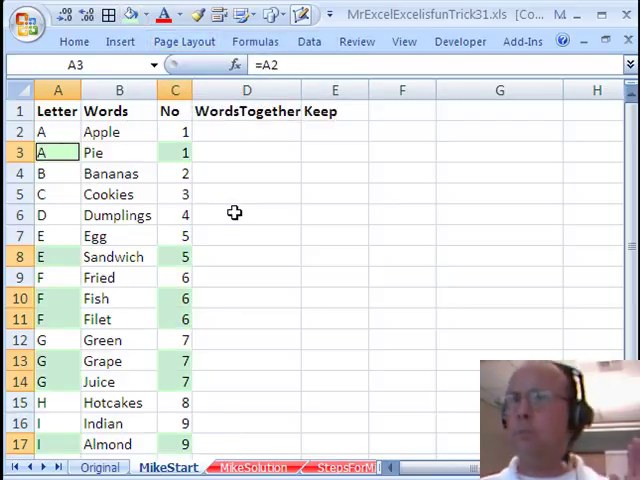
{"action": "mouse_move", "coordinate": [153, 173]}
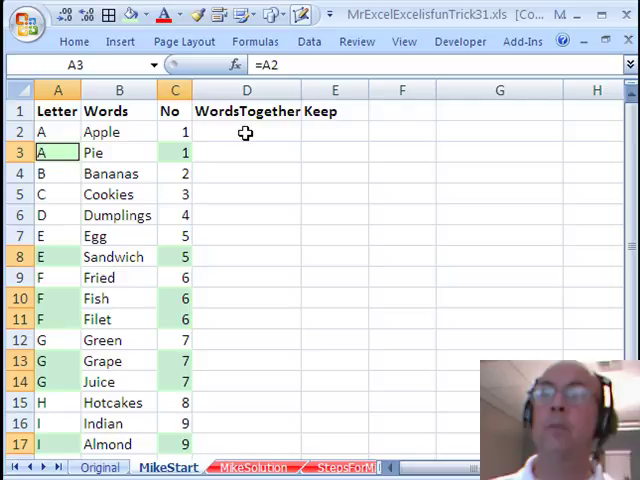
Select WordsTogether cells D2:D17 with D3 as the active cell
{"action": "left_click_drag", "start_coordinate": [246, 132], "coordinate": [246, 444]}
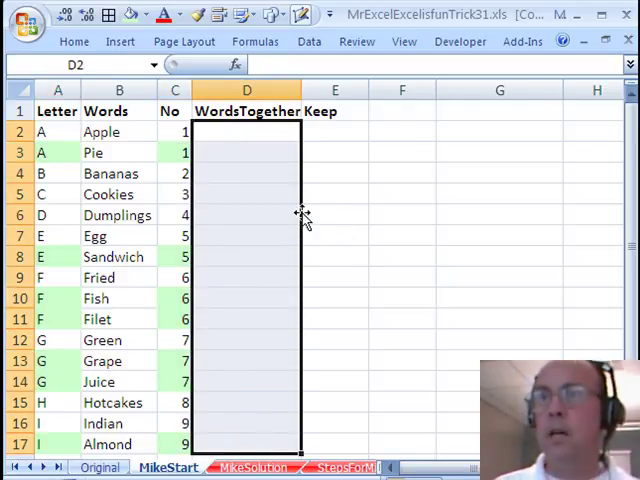
{"action": "left_click", "coordinate": [246, 152]}
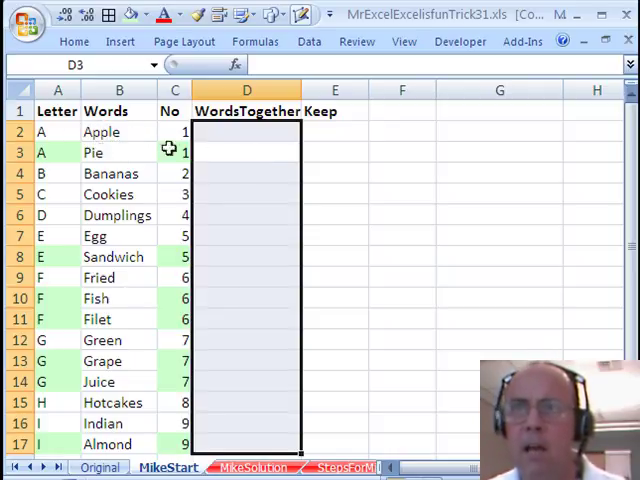
{"action": "mouse_move", "coordinate": [226, 157]}
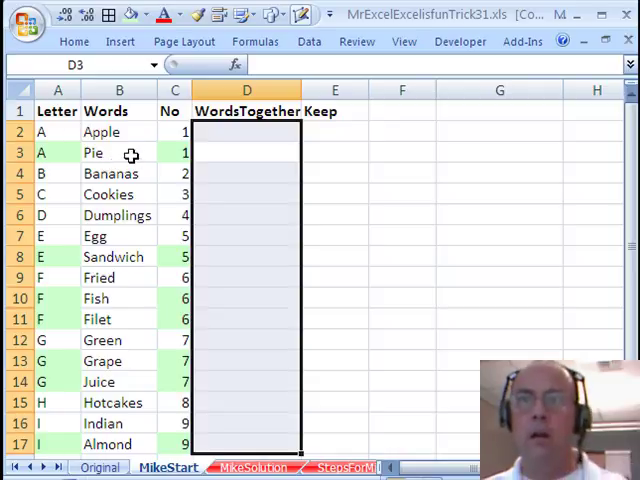
{"action": "mouse_move", "coordinate": [95, 130]}
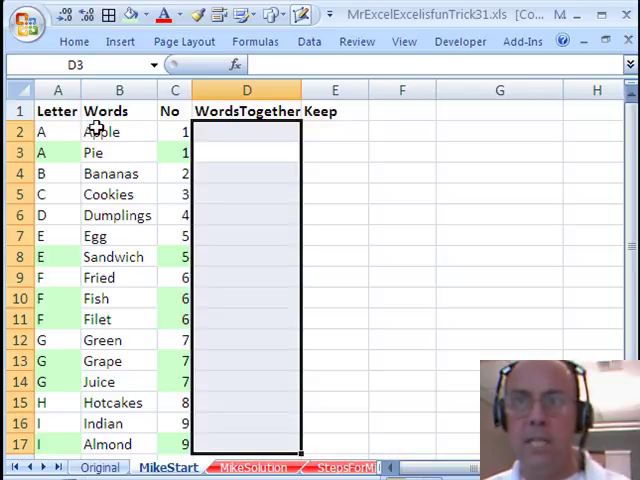
{"action": "mouse_move", "coordinate": [227, 133]}
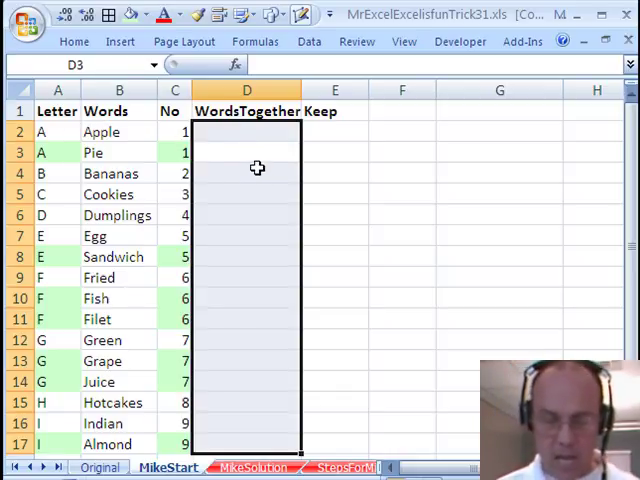
Build the formula =IF(A3=A2,D2&" "&B3,B3) in WordsTogether row 3
{"action": "type", "text": "=IF(A3"}
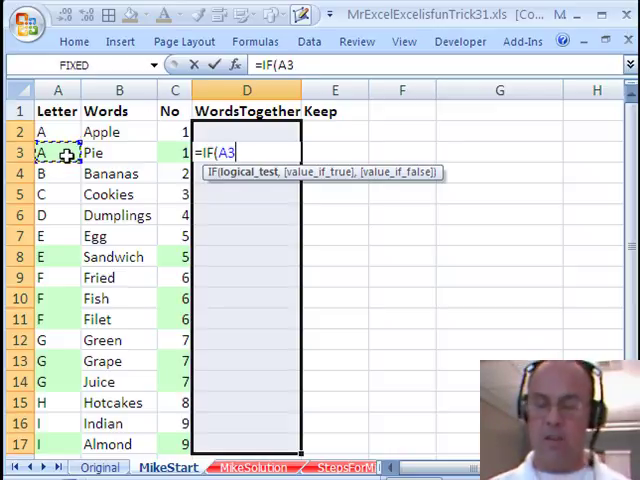
{"action": "left_click", "coordinate": [42, 131]}
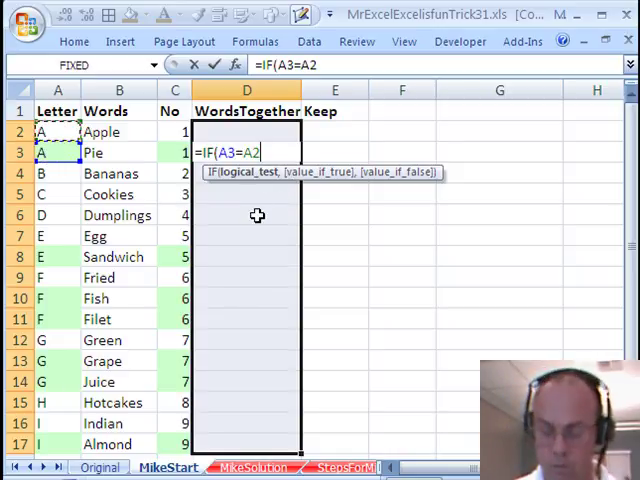
{"action": "type", "text": ",D2"}
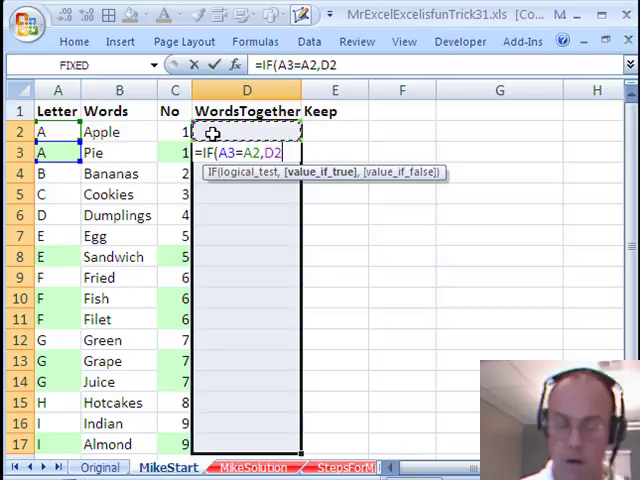
{"action": "type", "text": "&"}
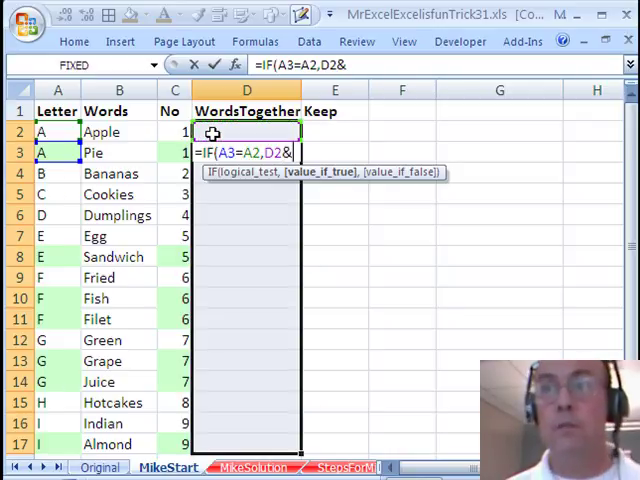
{"action": "type", "text": "\""}
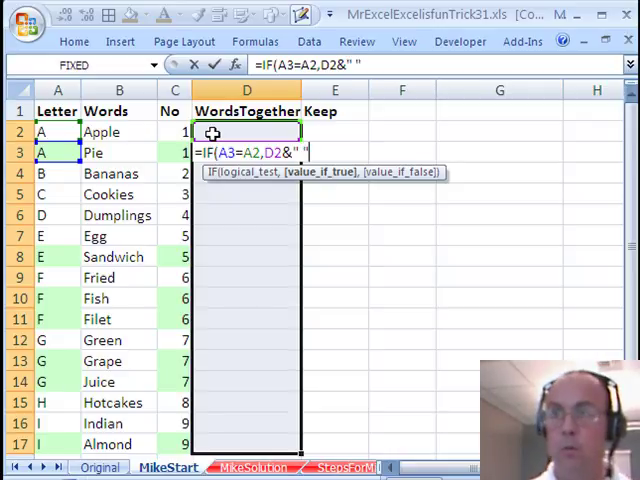
{"action": "type", "text": "&"}
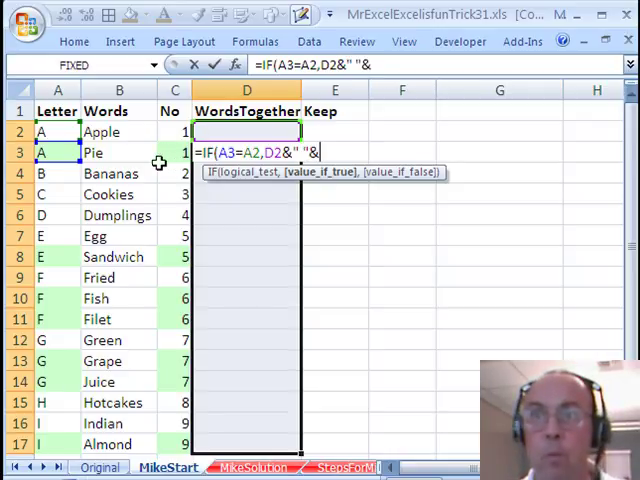
{"action": "type", "text": "B3"}
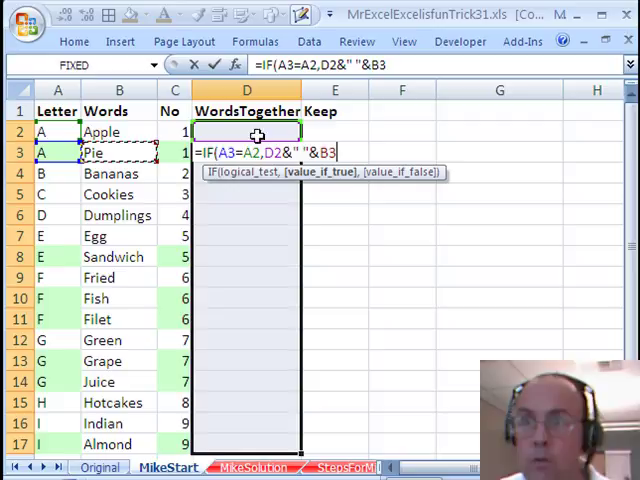
{"action": "mouse_move", "coordinate": [166, 330]}
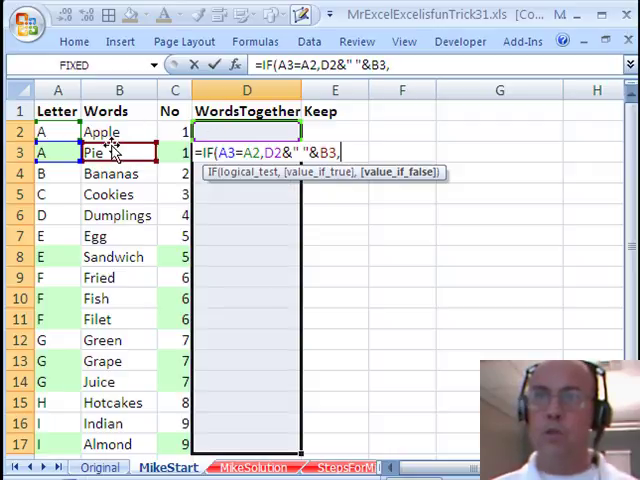
{"action": "left_click", "coordinate": [119, 152]}
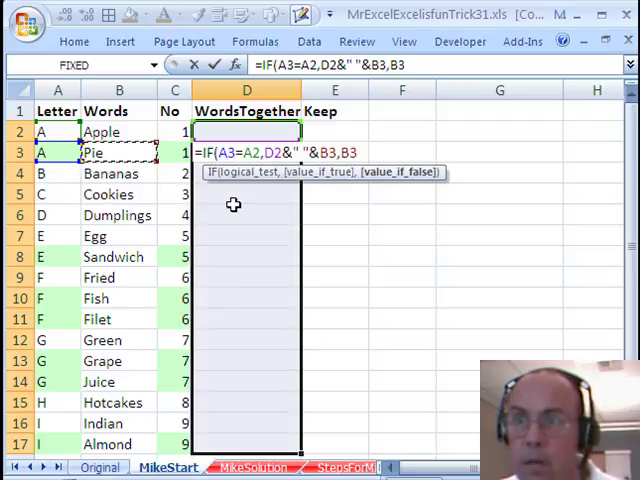
{"action": "mouse_move", "coordinate": [235, 231]}
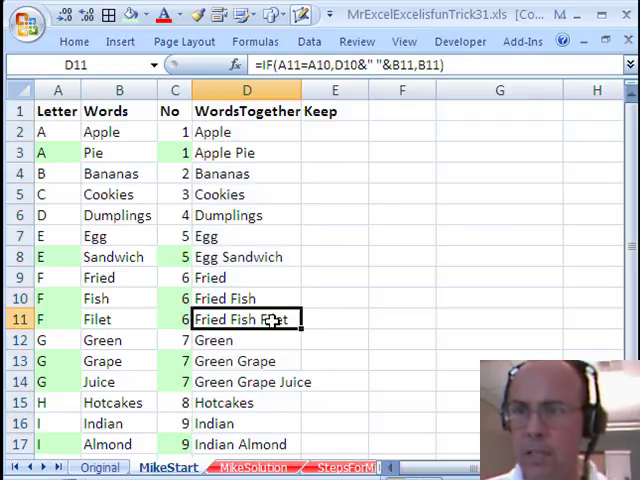
{"action": "mouse_move", "coordinate": [382, 353]}
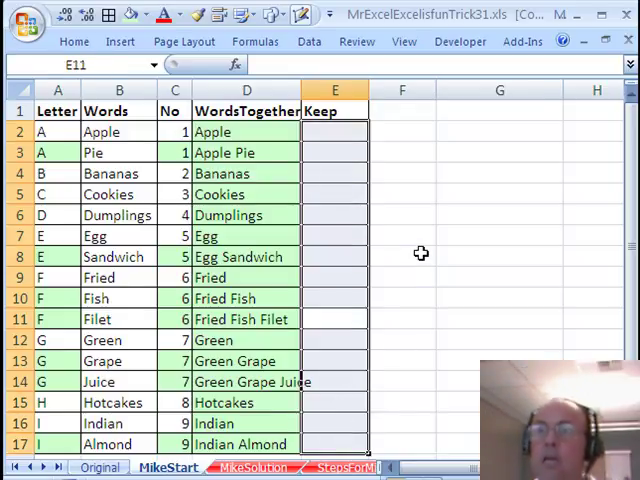
{"action": "mouse_move", "coordinate": [198, 328]}
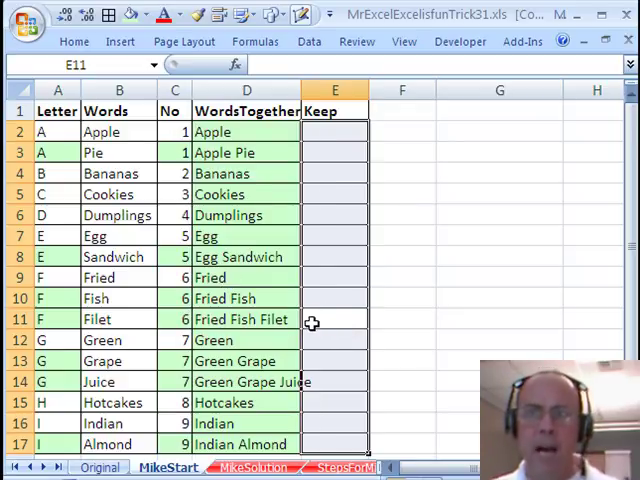
{"action": "mouse_move", "coordinate": [85, 318]}
{"action": "type", "text": "=A11<>A12"}
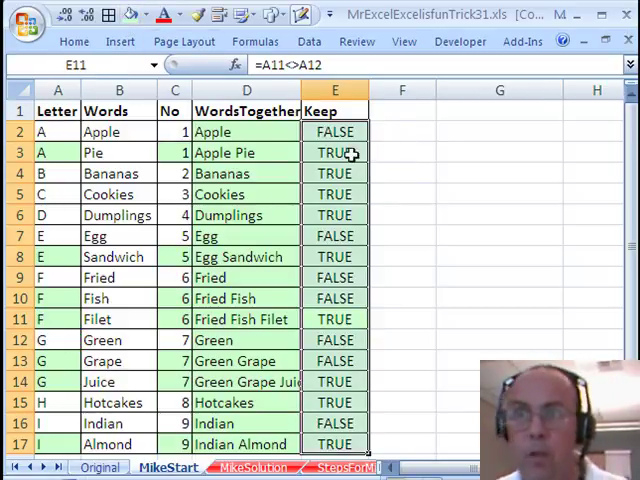
{"action": "left_click", "coordinate": [335, 152]}
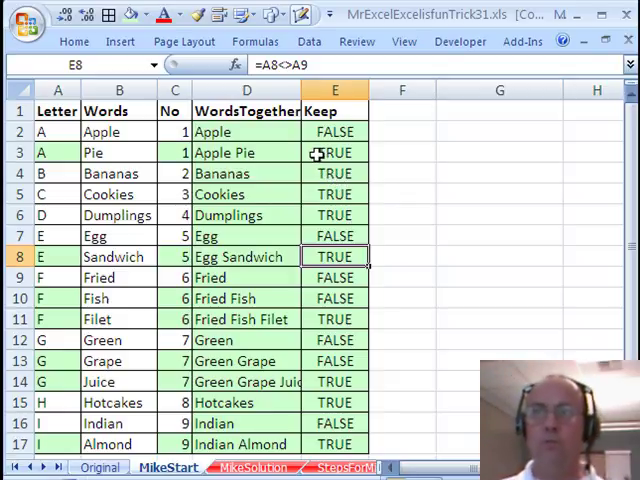
{"action": "right_click", "coordinate": [335, 152]}
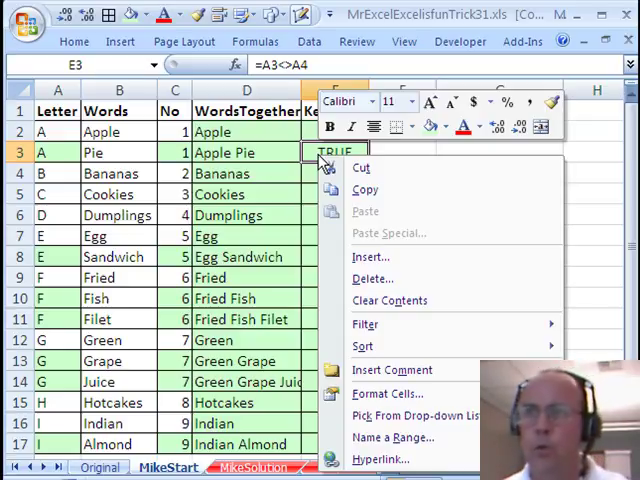
{"action": "mouse_move", "coordinate": [362, 346]}
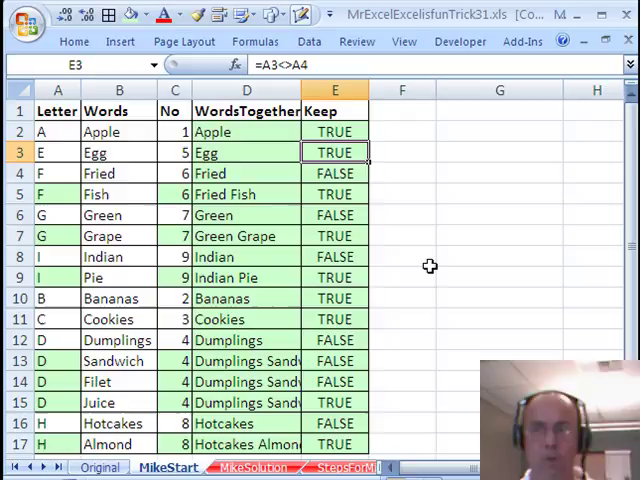
{"action": "double_click", "coordinate": [245, 361]}
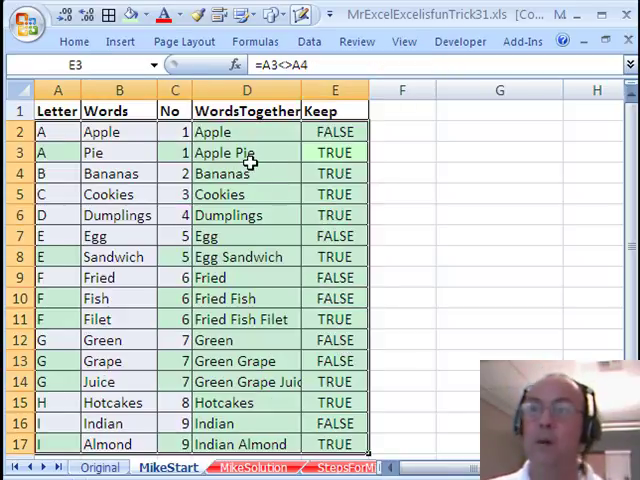
Turn on filtering and filter the Keep column to TRUE rows only
{"action": "left_click", "coordinate": [246, 152]}
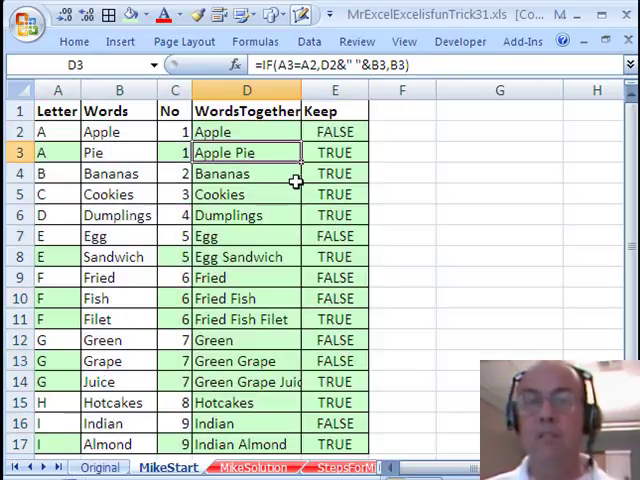
{"action": "left_click", "coordinate": [309, 41]}
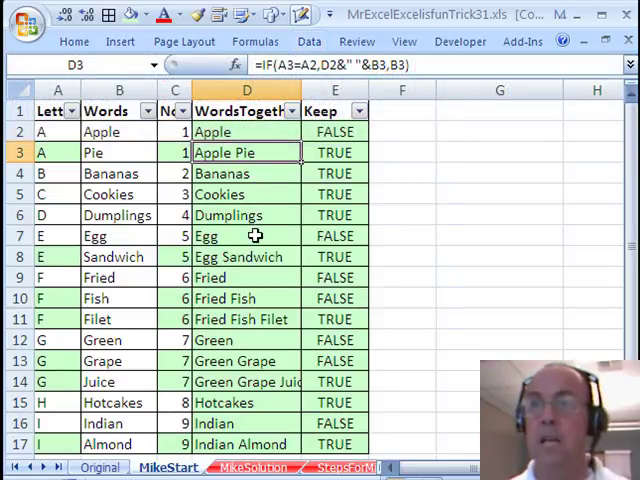
{"action": "left_click", "coordinate": [360, 110]}
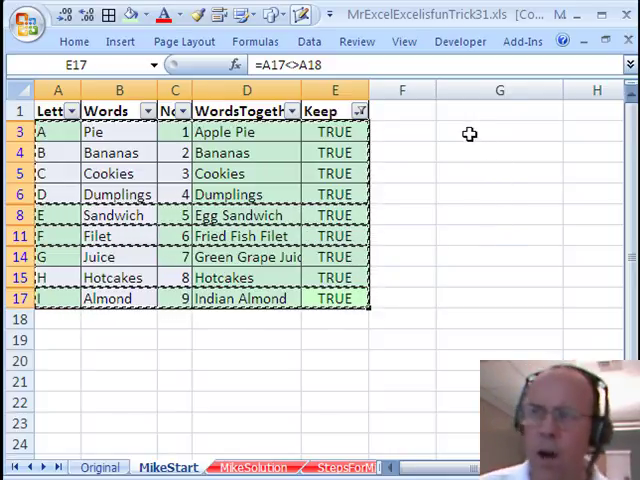
Paste the filtered rows at F19 and delete the unneeded pasted columns
{"action": "left_click", "coordinate": [499, 131]}
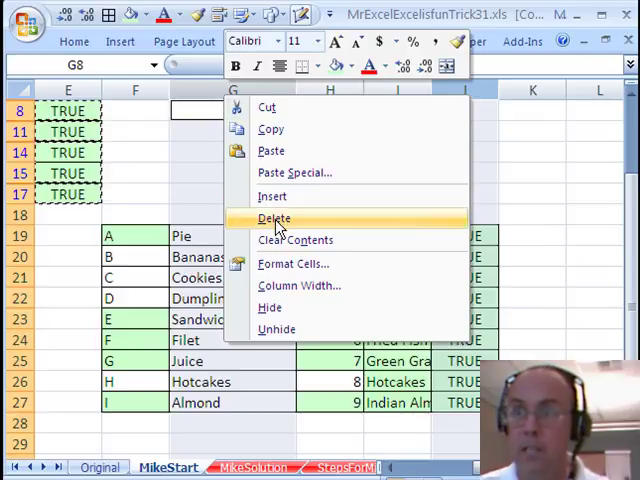
{"action": "left_click", "coordinate": [274, 219]}
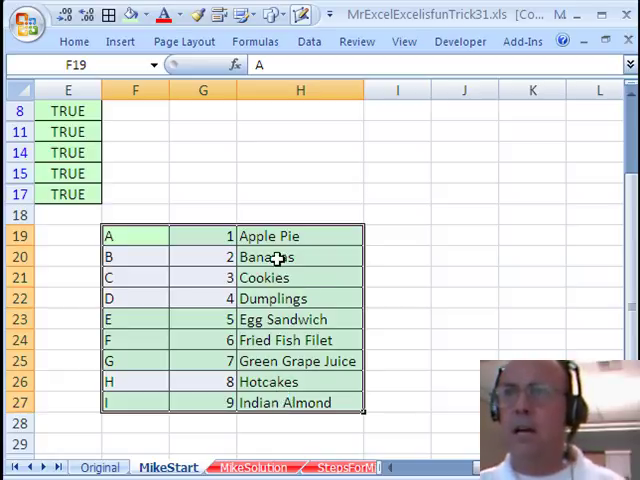
Move the joined-words column before the numbers, dismissing the shift-cells warning
{"action": "left_click", "coordinate": [299, 236]}
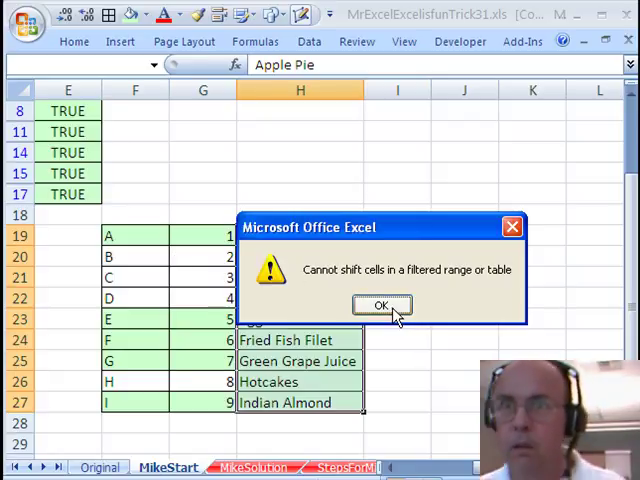
{"action": "left_click", "coordinate": [381, 305]}
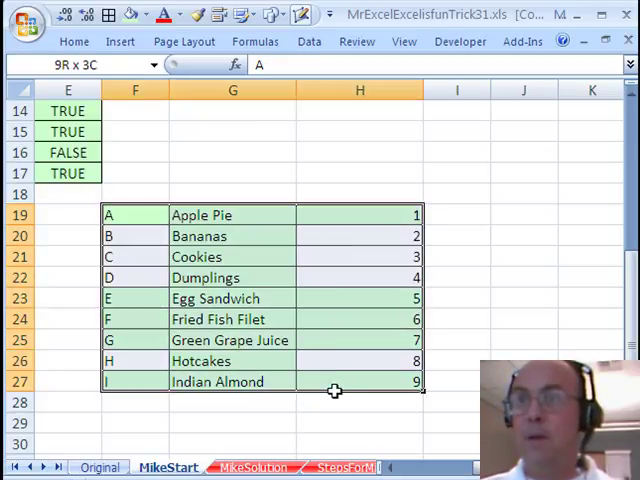
Return to the Original sheet with the raw multi-row letter list
{"action": "left_click", "coordinate": [147, 14]}
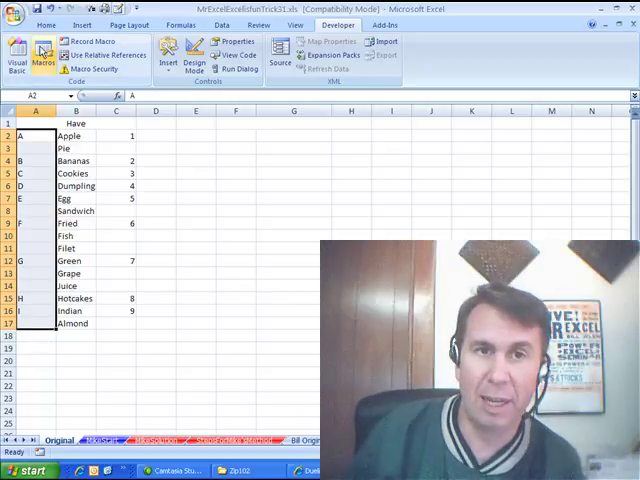
Assign Ctrl+a to the FixThem macro, run it, and open its VBA code
{"action": "left_click", "coordinate": [42, 52]}
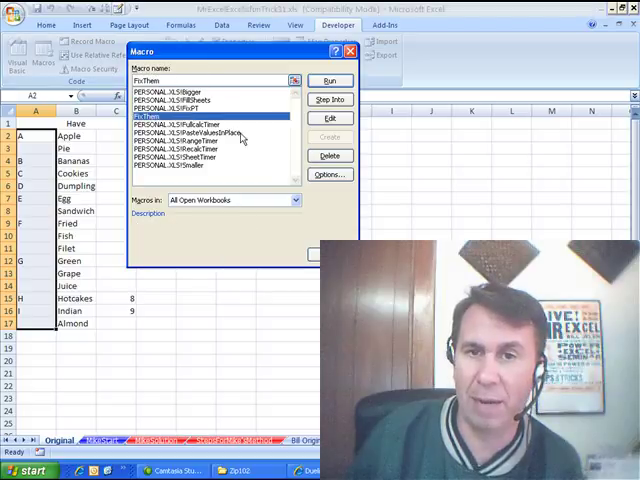
{"action": "left_click", "coordinate": [329, 174]}
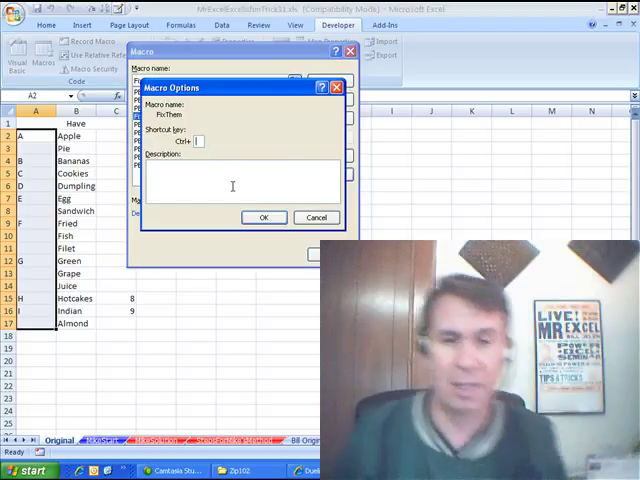
{"action": "type", "text": "a"}
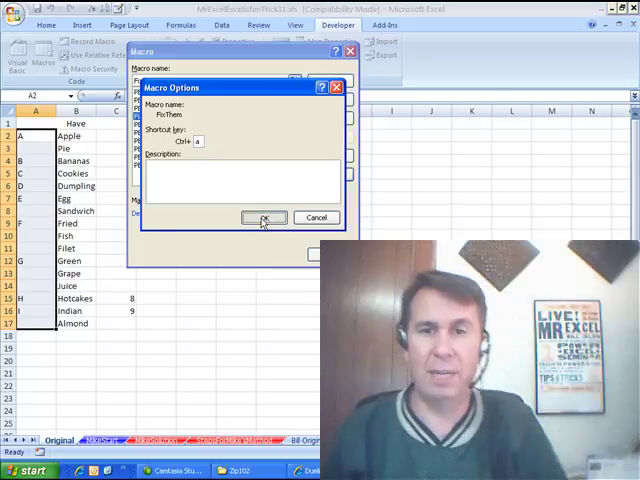
{"action": "left_click", "coordinate": [264, 218]}
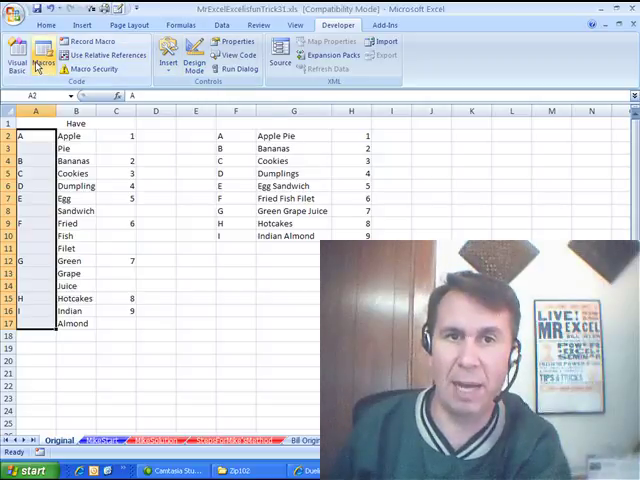
{"action": "left_click", "coordinate": [42, 52]}
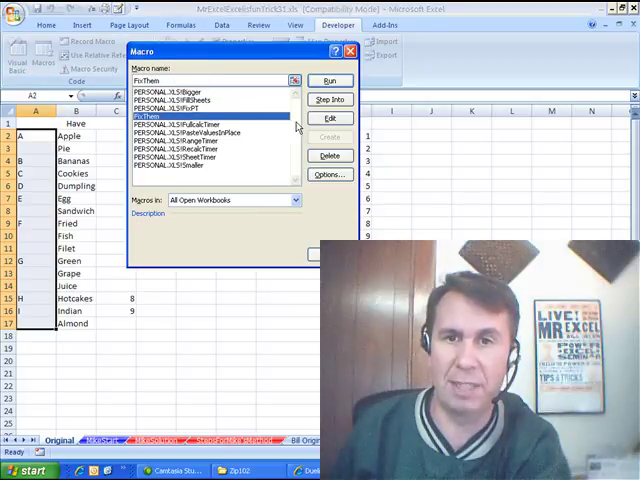
{"action": "left_click", "coordinate": [330, 118]}
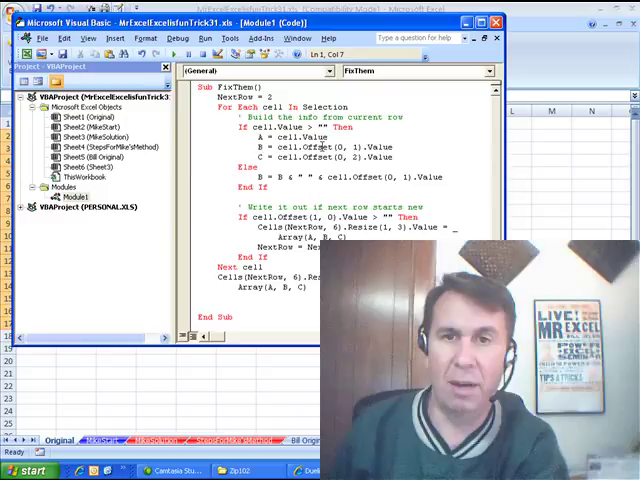